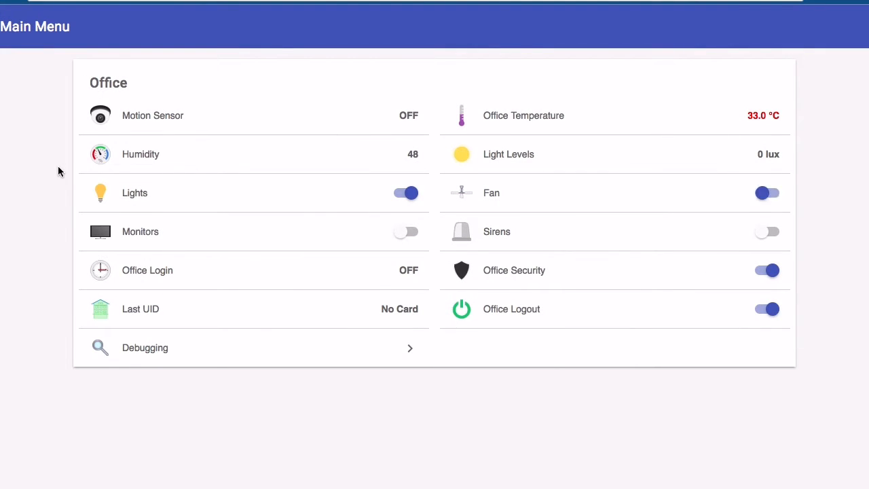
Switch the office Fan and Monitors on, toggle Office Logout, then toggle the office switches again.
left_click(767, 193)
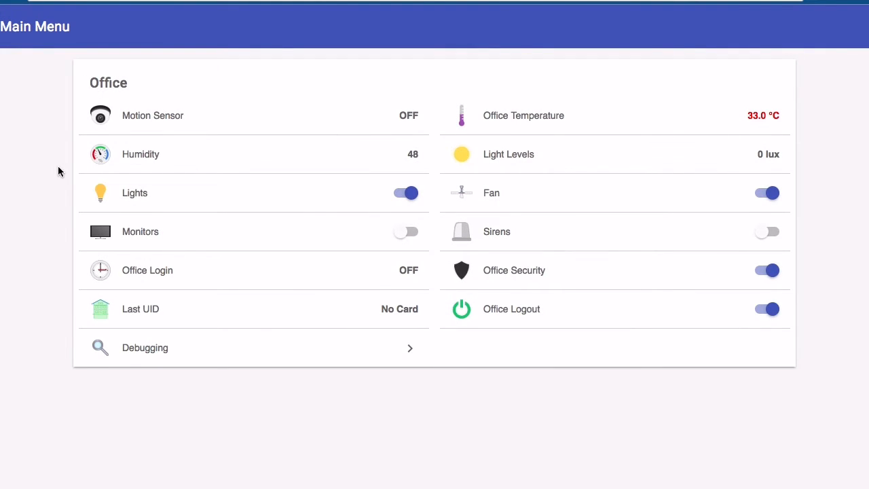
left_click(406, 231)
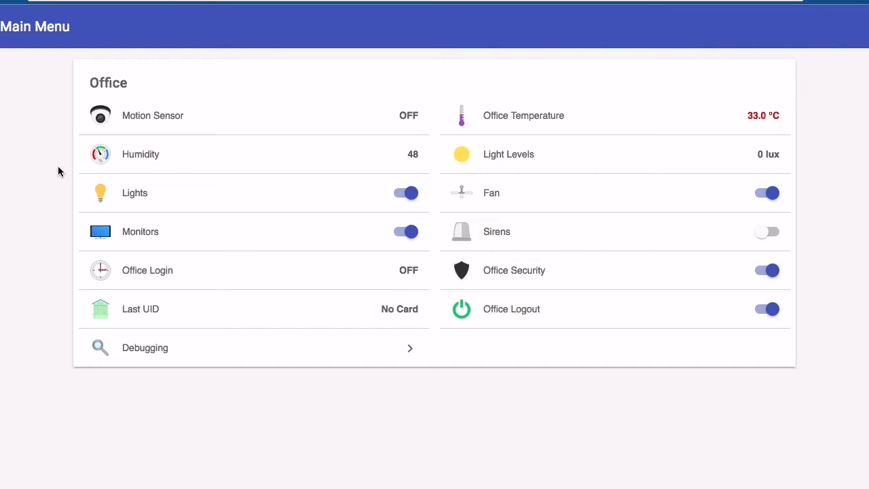
left_click(768, 309)
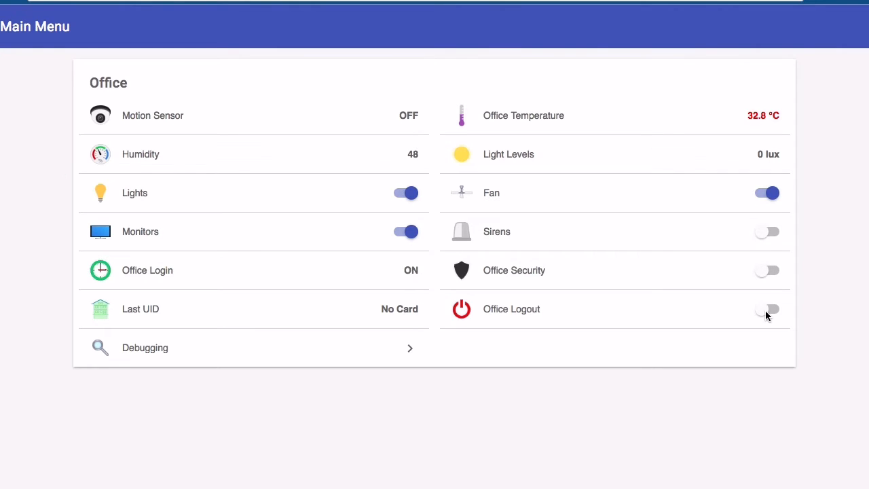
left_click(767, 309)
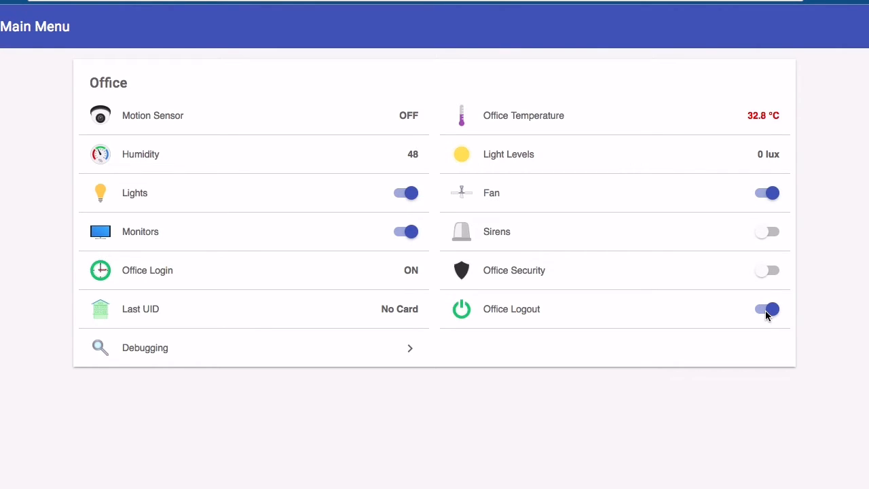
left_click(767, 309)
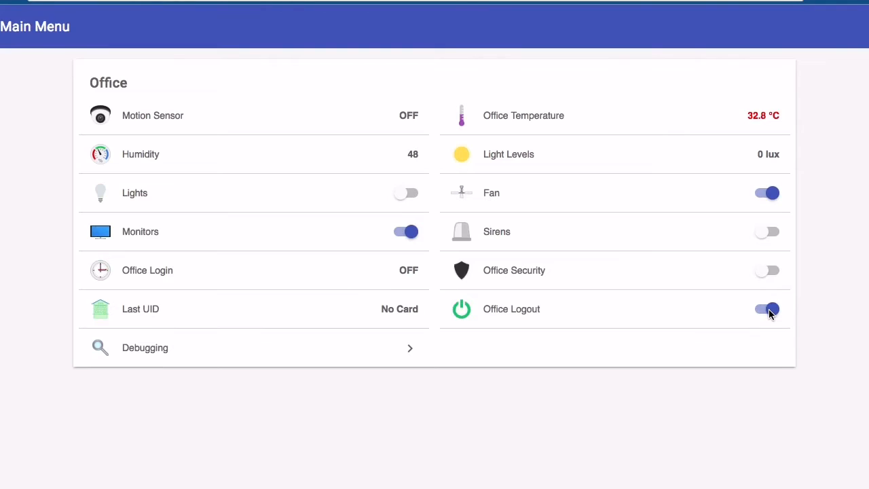
left_click(767, 193)
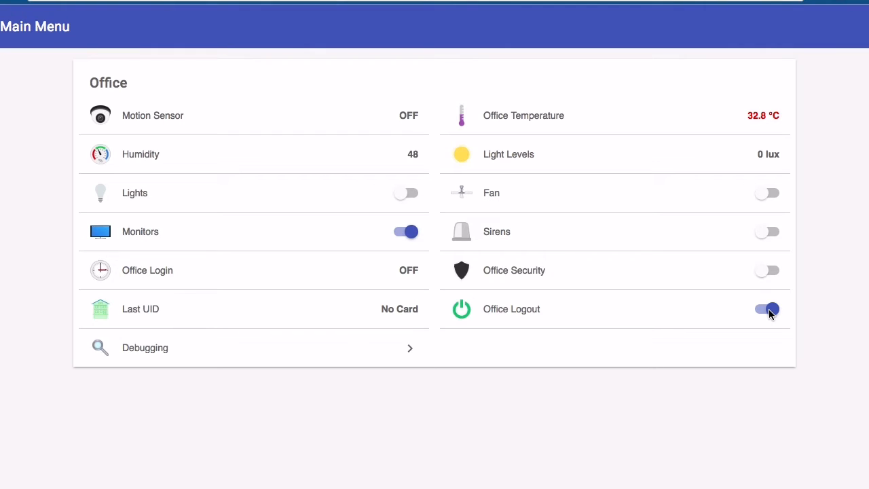
left_click(406, 231)
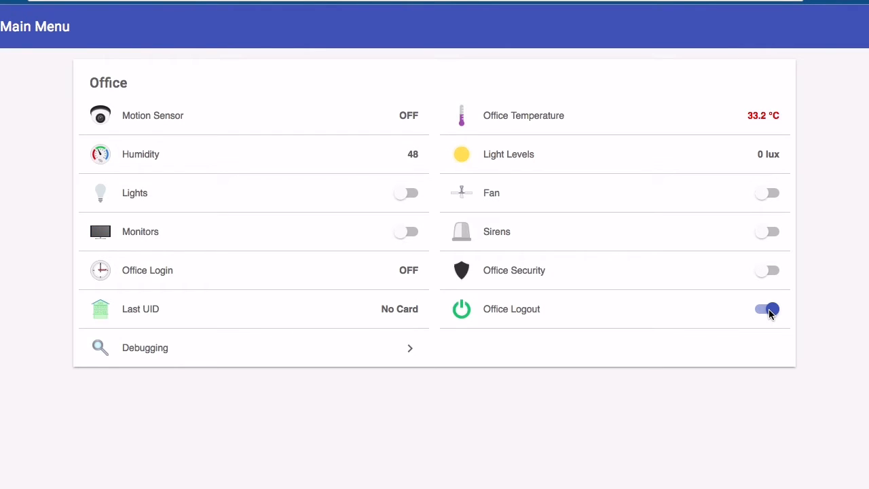
left_click(767, 271)
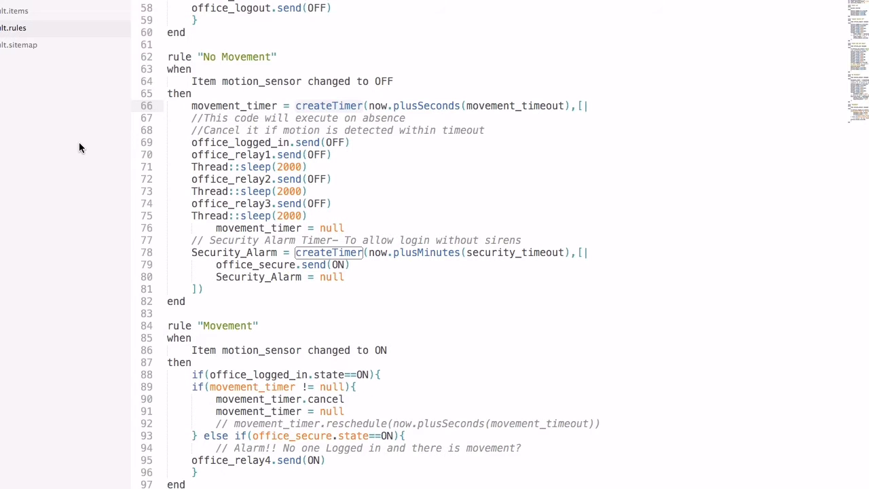
mouse_move(332, 131)
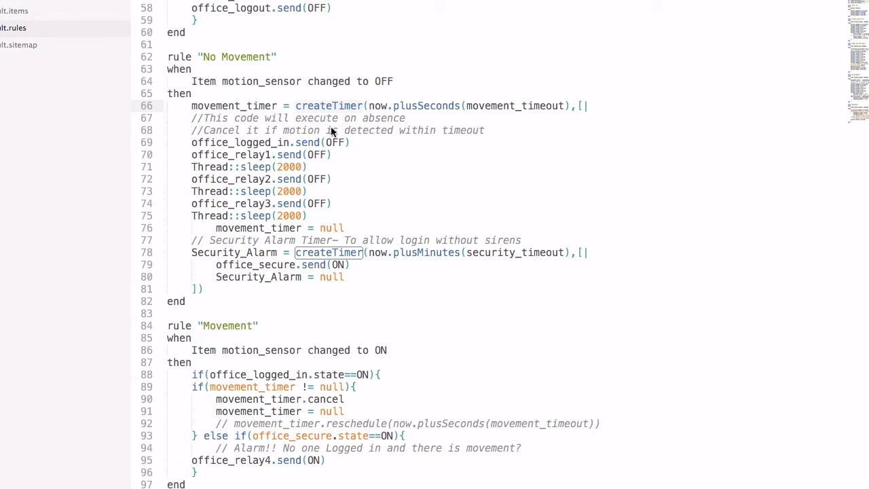
mouse_move(347, 132)
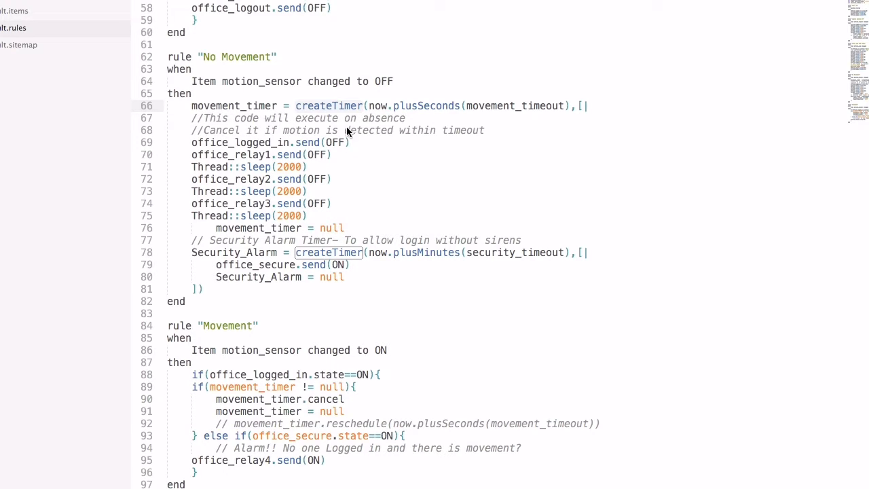
mouse_move(244, 95)
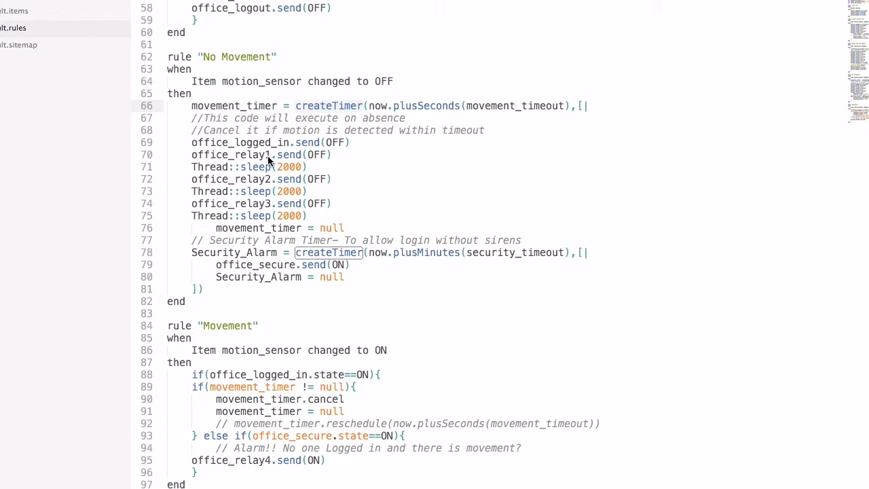
mouse_move(292, 191)
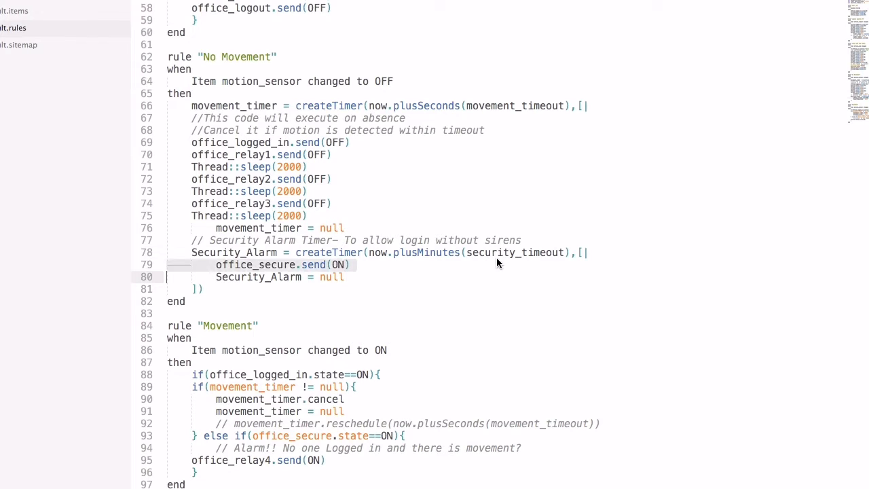
double_click(512, 253)
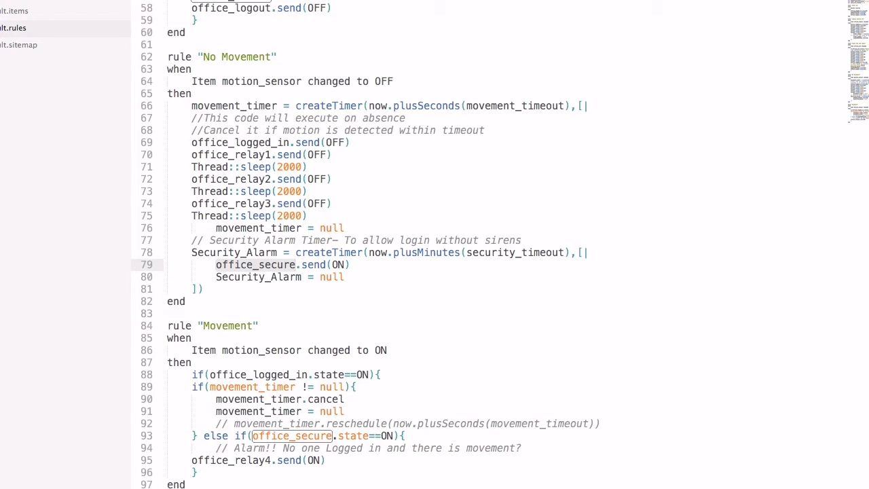
mouse_move(268, 355)
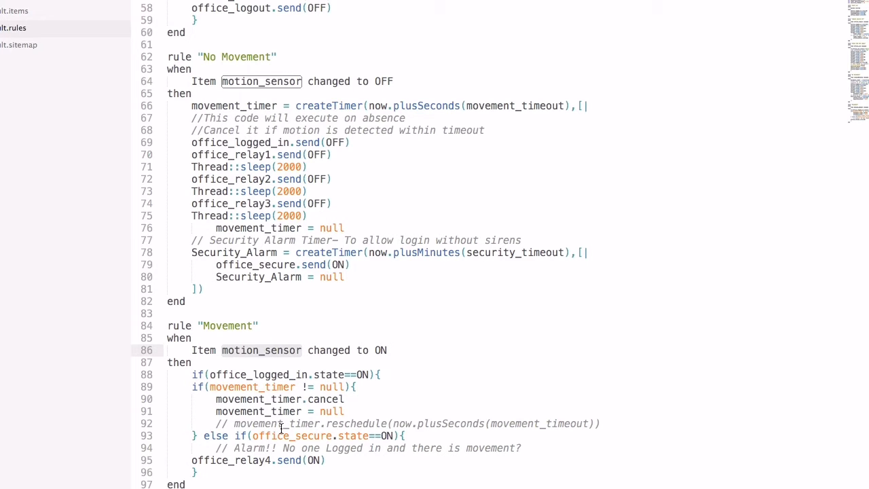
mouse_move(321, 394)
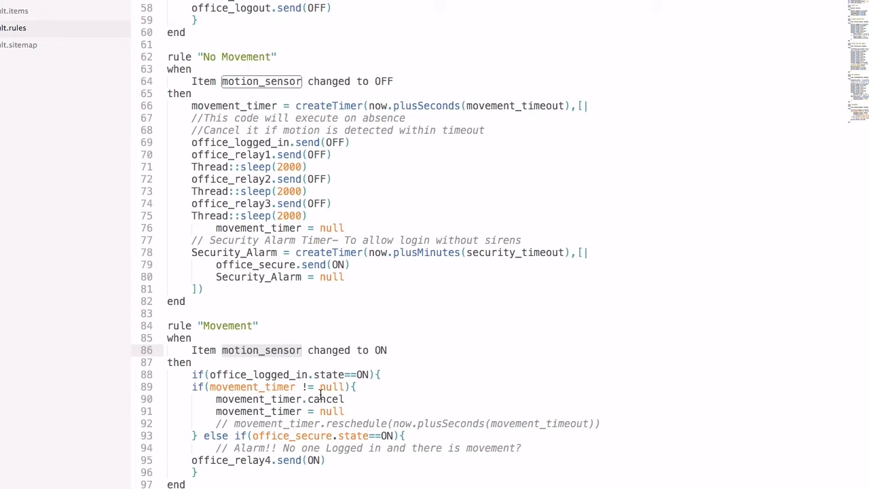
mouse_move(310, 402)
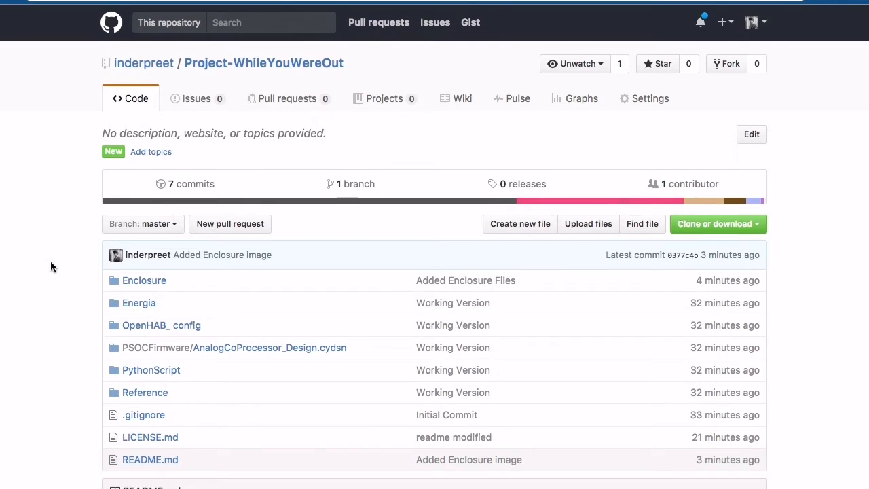
Scroll the Project-WhileYouWereOut page down through README.md to Getting Started and the TODO list.
scroll("down", 3)
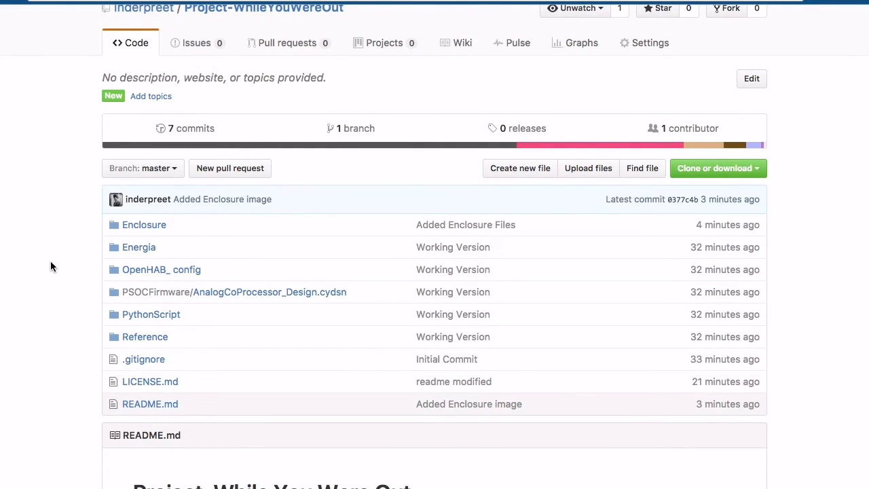
scroll("down", 3)
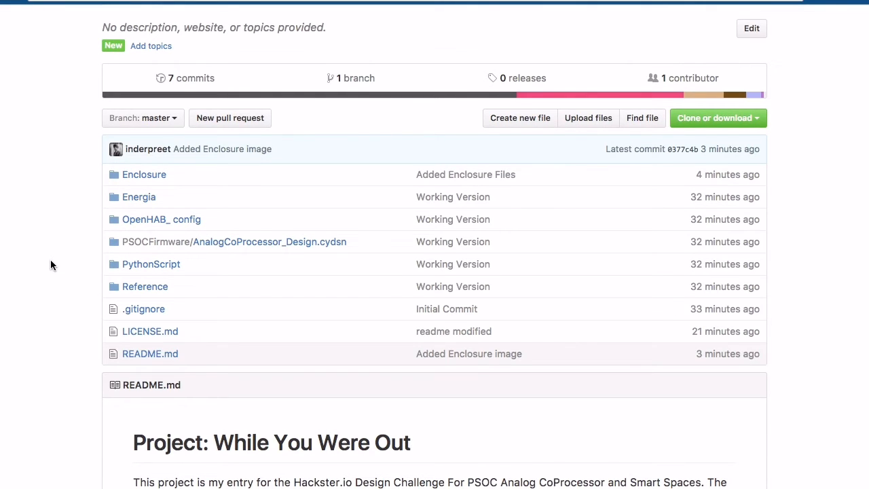
scroll("down", 3)
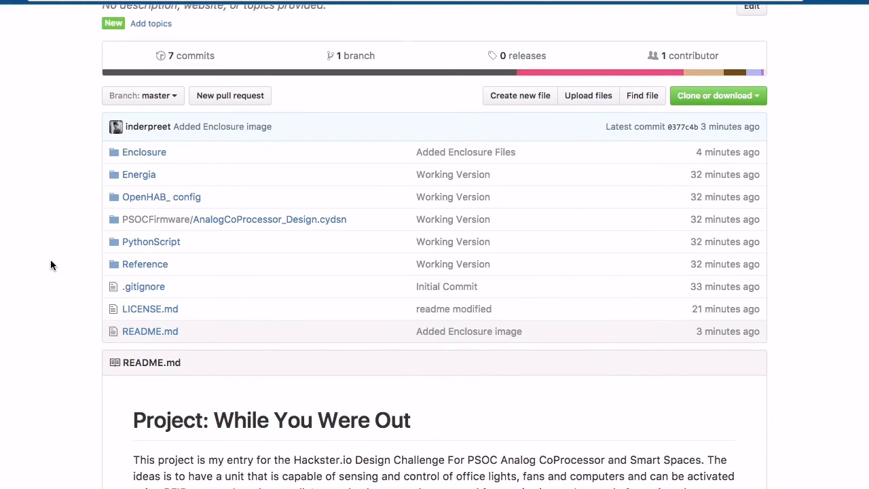
scroll("down", 3)
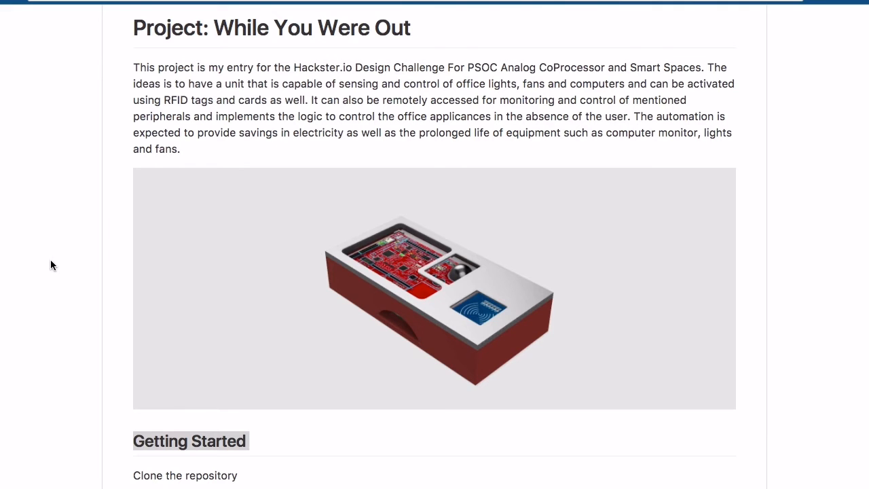
scroll("down", 3)
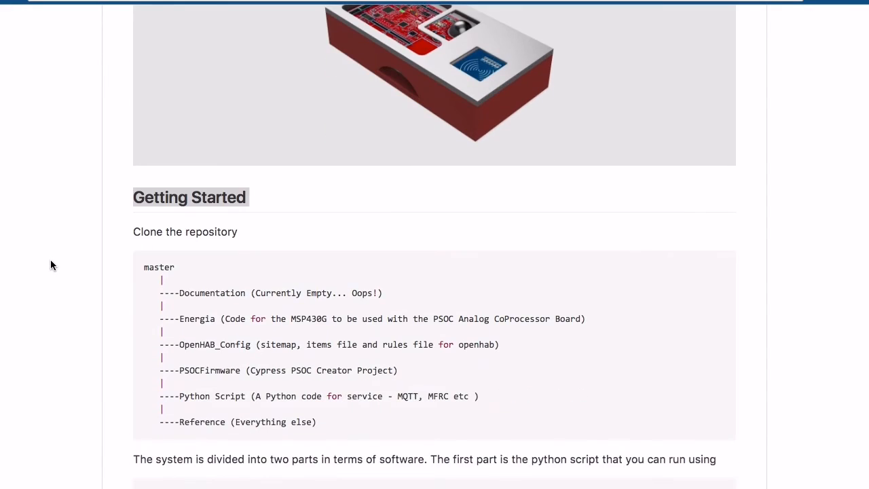
scroll("down", 3)
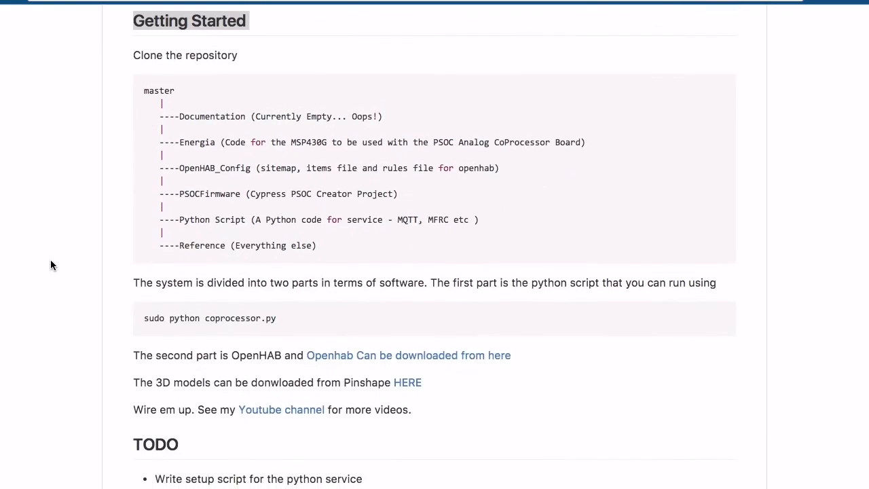